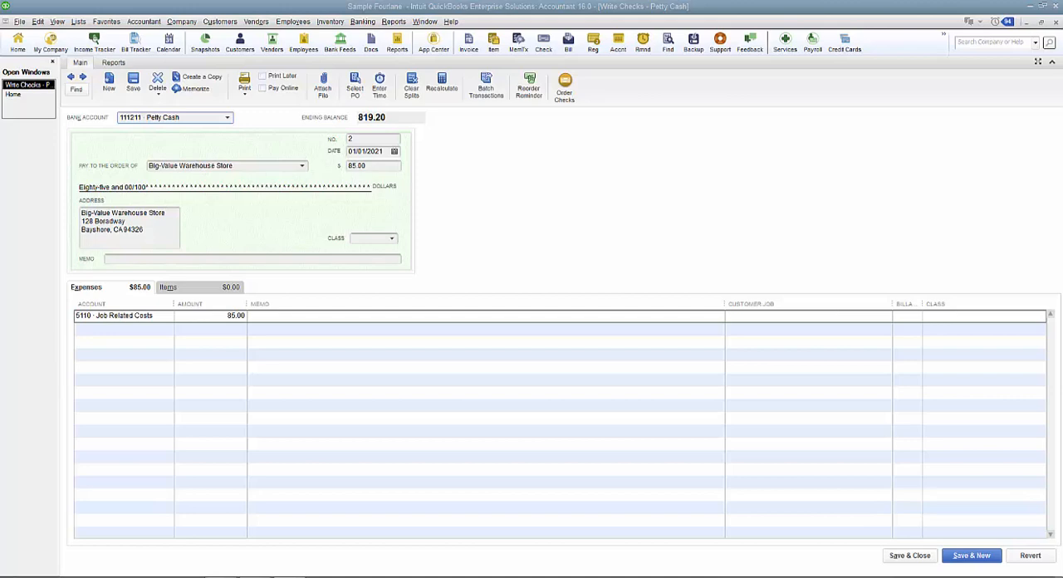
{"action": "mouse_move", "coordinate": [1007, 207]}
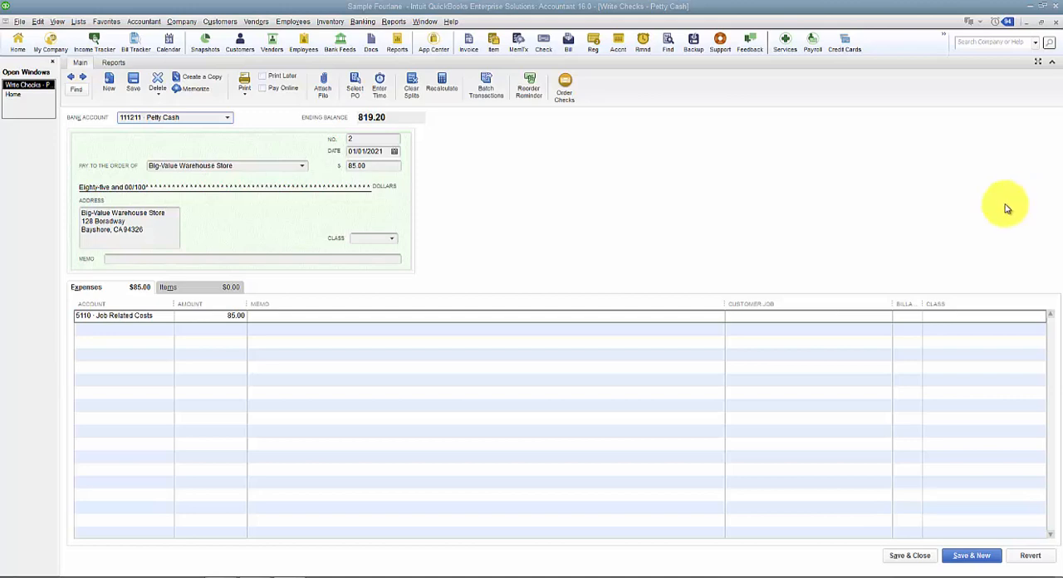
{"action": "mouse_move", "coordinate": [824, 263]}
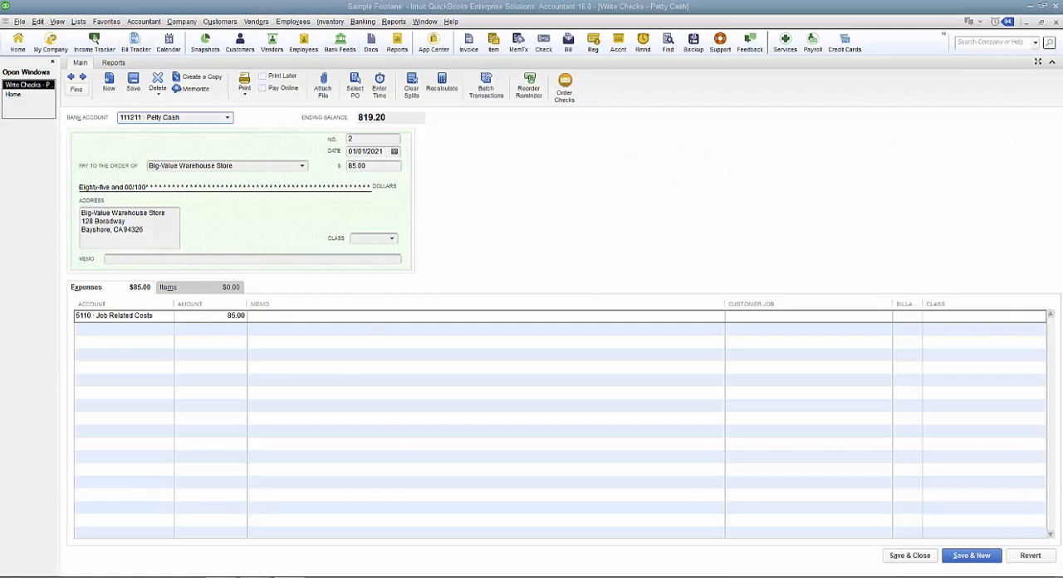
Show the Company menu commands with the petty cash check open.
{"action": "left_click", "coordinate": [181, 20]}
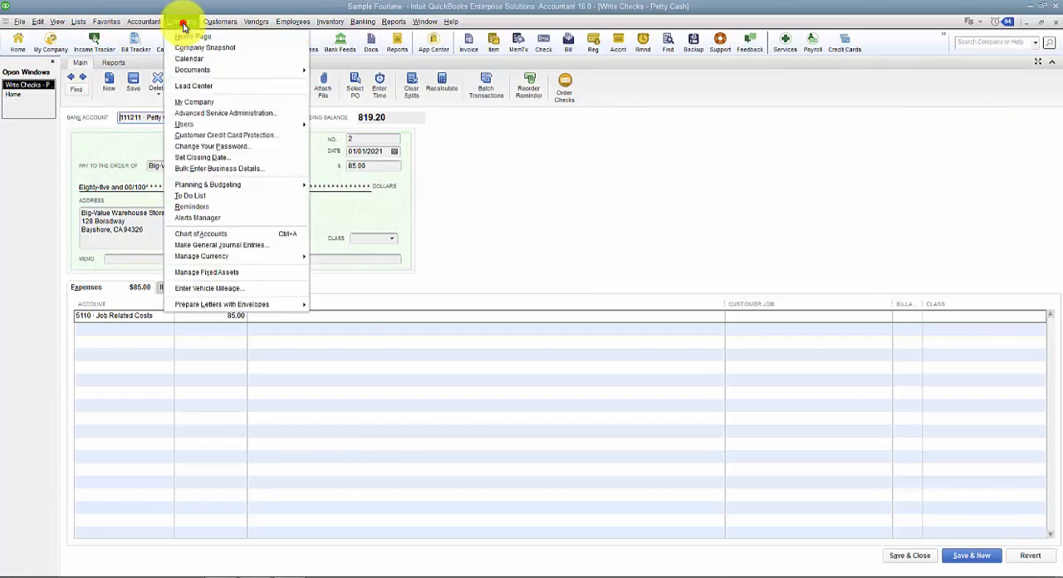
{"action": "mouse_move", "coordinate": [192, 103]}
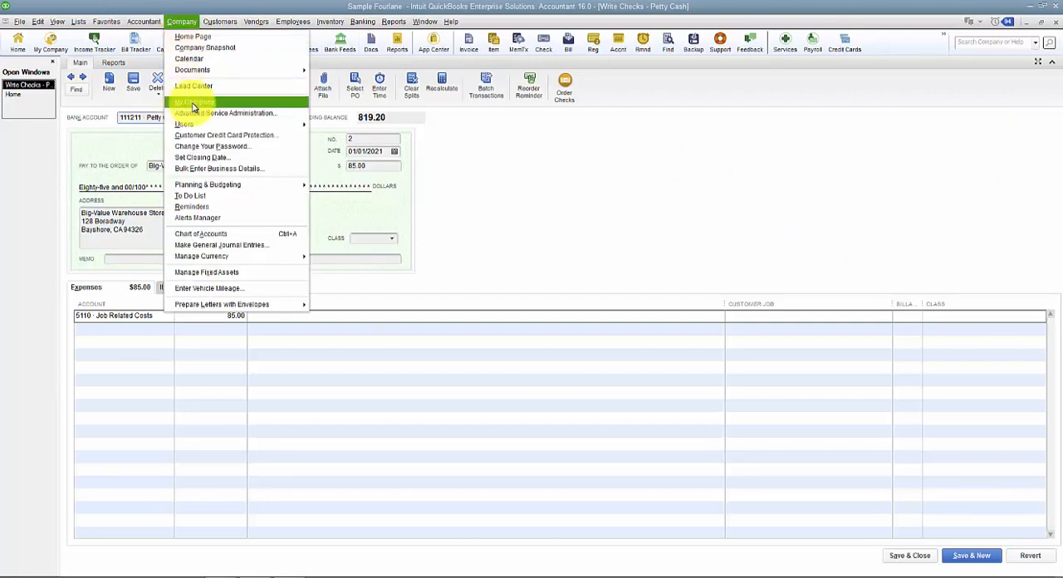
Review My Company name and address, then return to the maximized Write Checks window.
{"action": "left_click", "coordinate": [193, 103]}
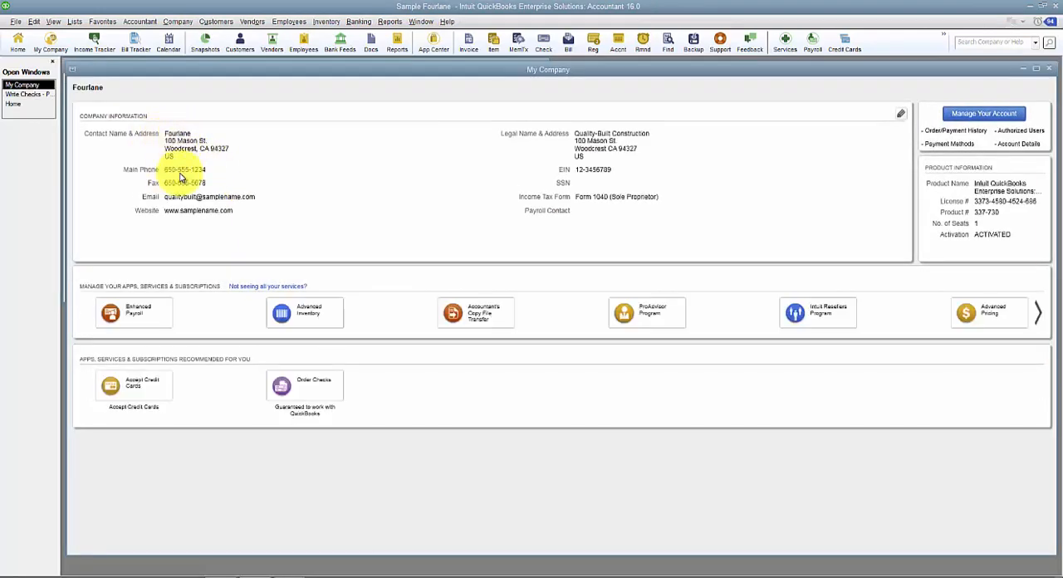
{"action": "mouse_move", "coordinate": [673, 286]}
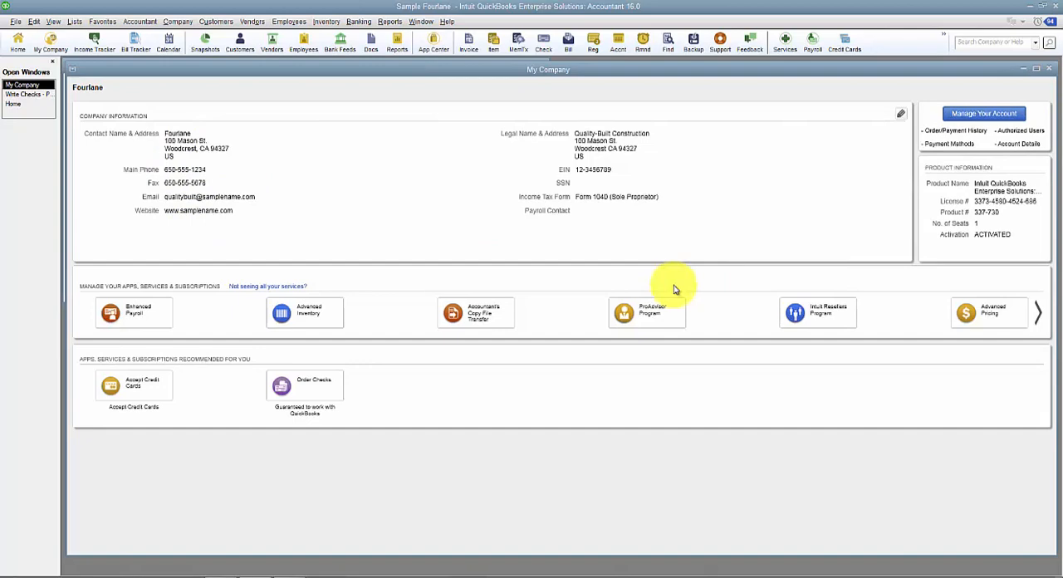
{"action": "left_click", "coordinate": [30, 93]}
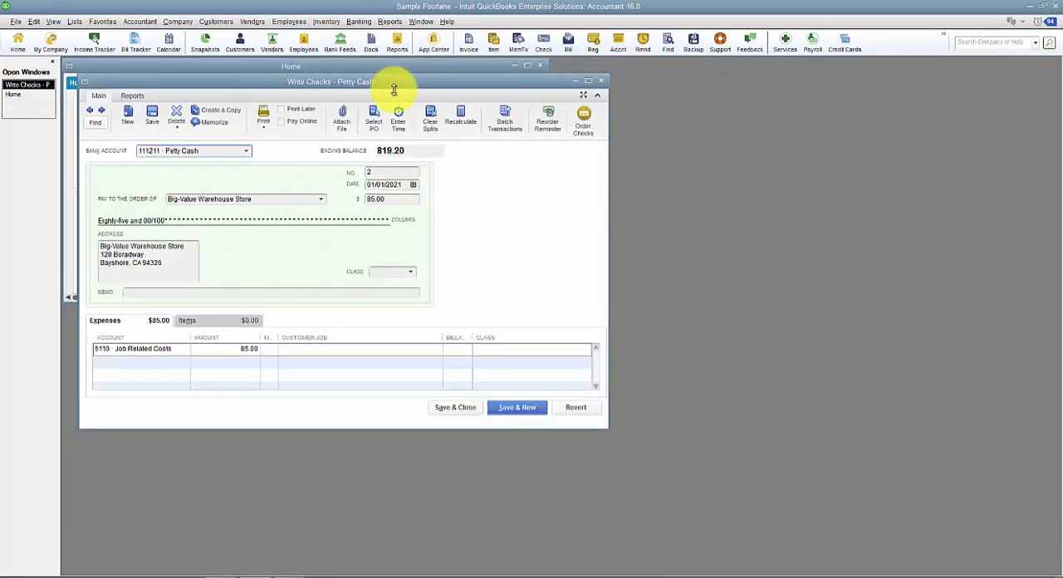
{"action": "left_click", "coordinate": [585, 80]}
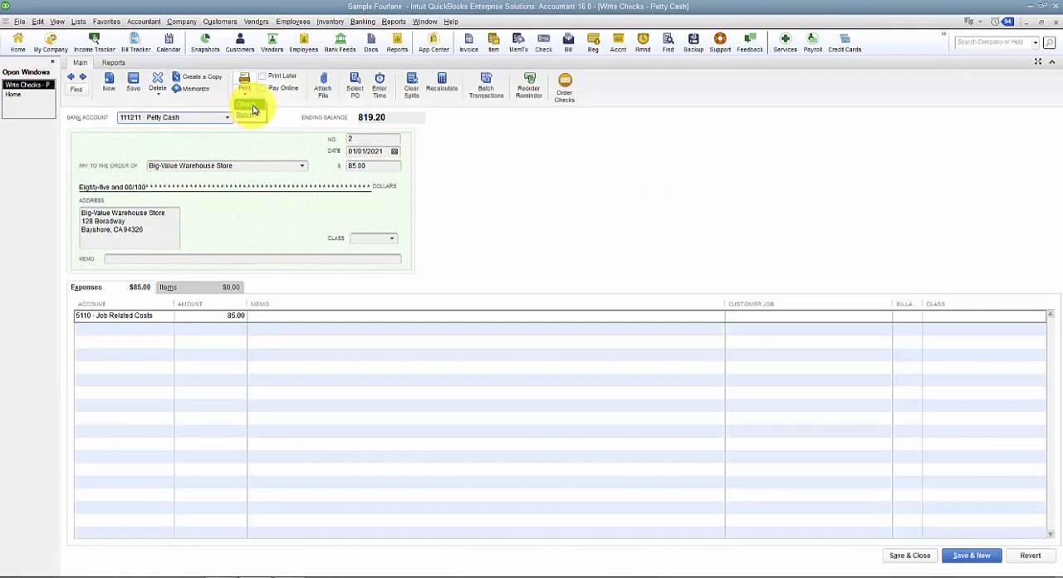
Start printing the $85 petty cash check as check number 1.
{"action": "left_click", "coordinate": [244, 83]}
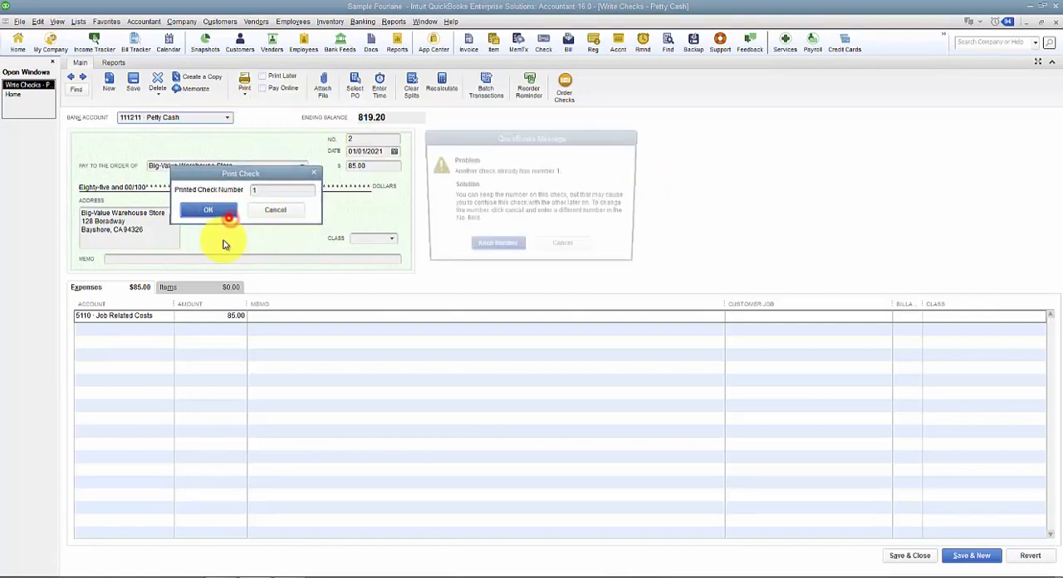
{"action": "left_click", "coordinate": [208, 209]}
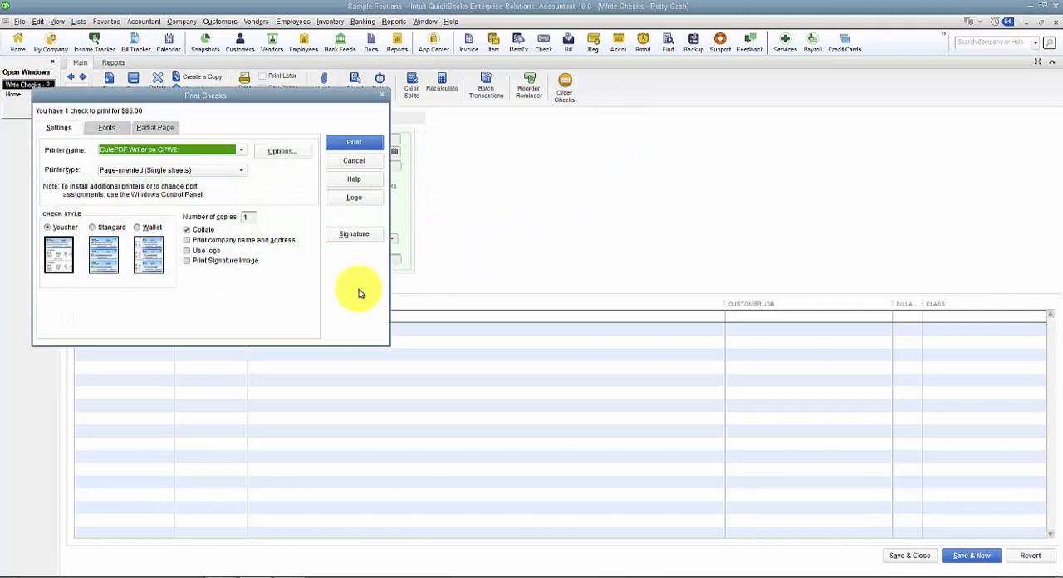
{"action": "mouse_move", "coordinate": [210, 307]}
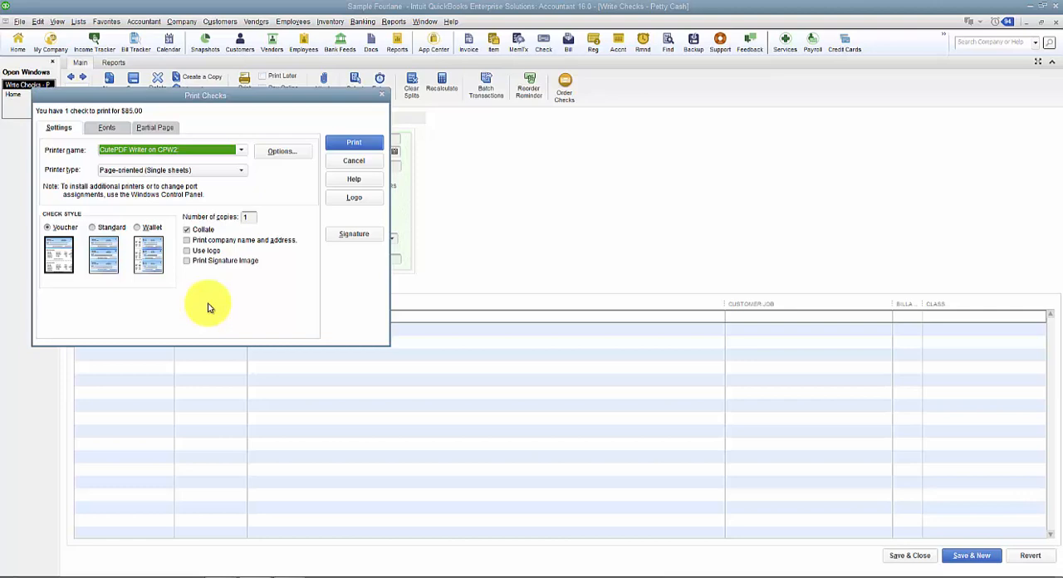
{"action": "mouse_move", "coordinate": [192, 209]}
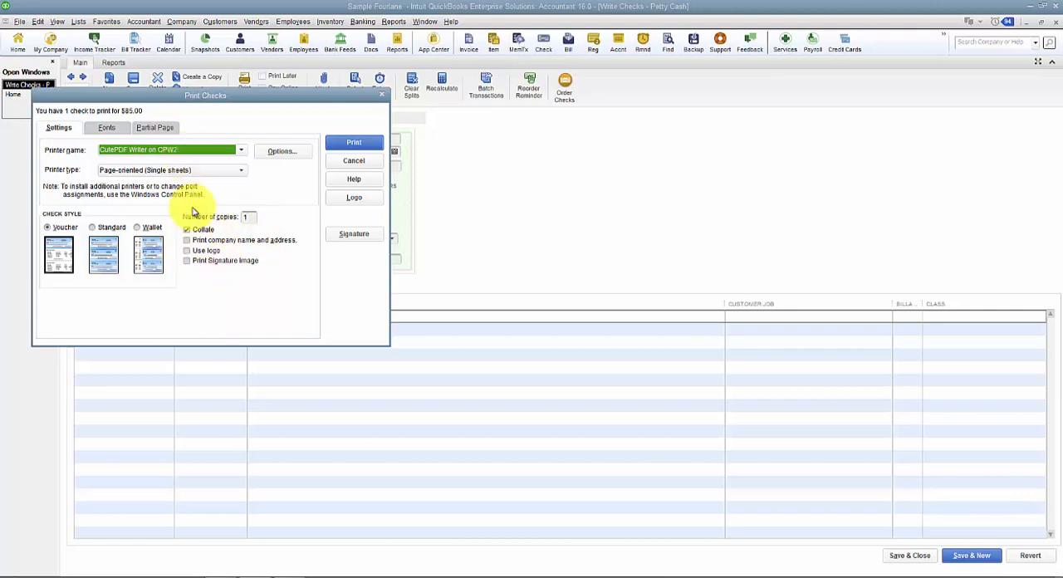
{"action": "mouse_move", "coordinate": [186, 173]}
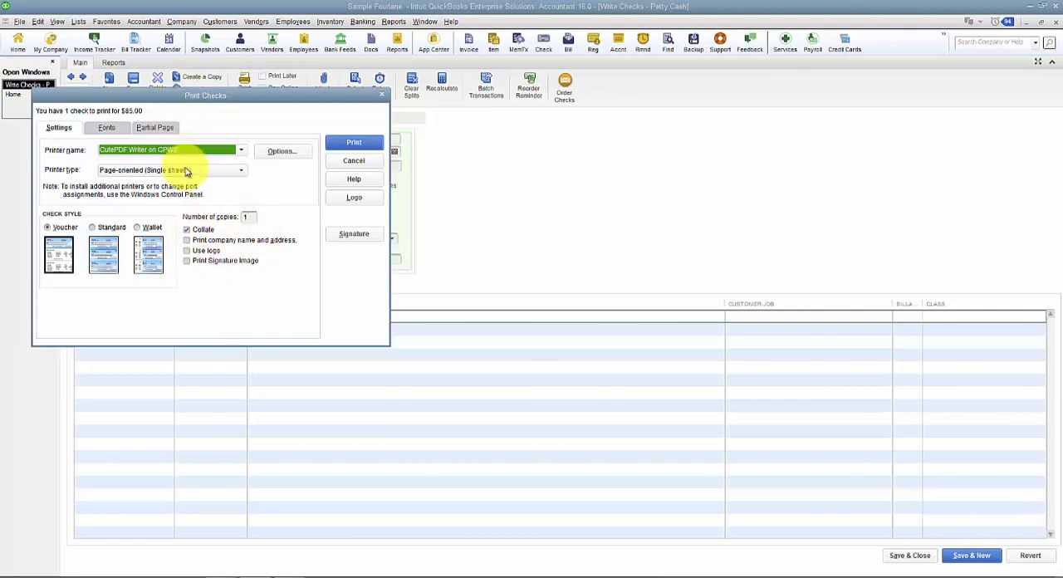
Enable 'Print company name and address' and 'Use logo' in Print Checks.
{"action": "left_click", "coordinate": [186, 229]}
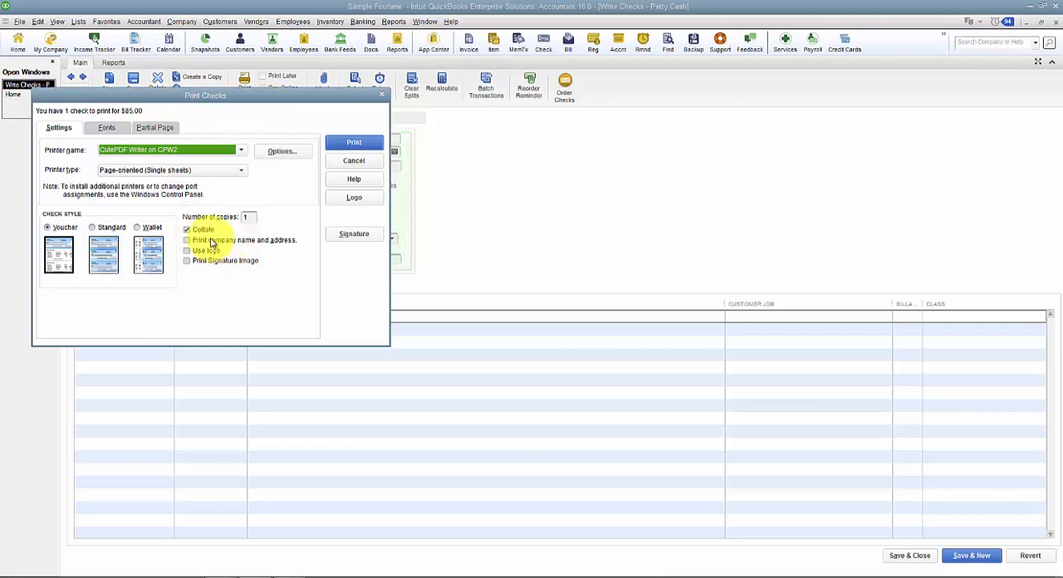
{"action": "left_click", "coordinate": [186, 239]}
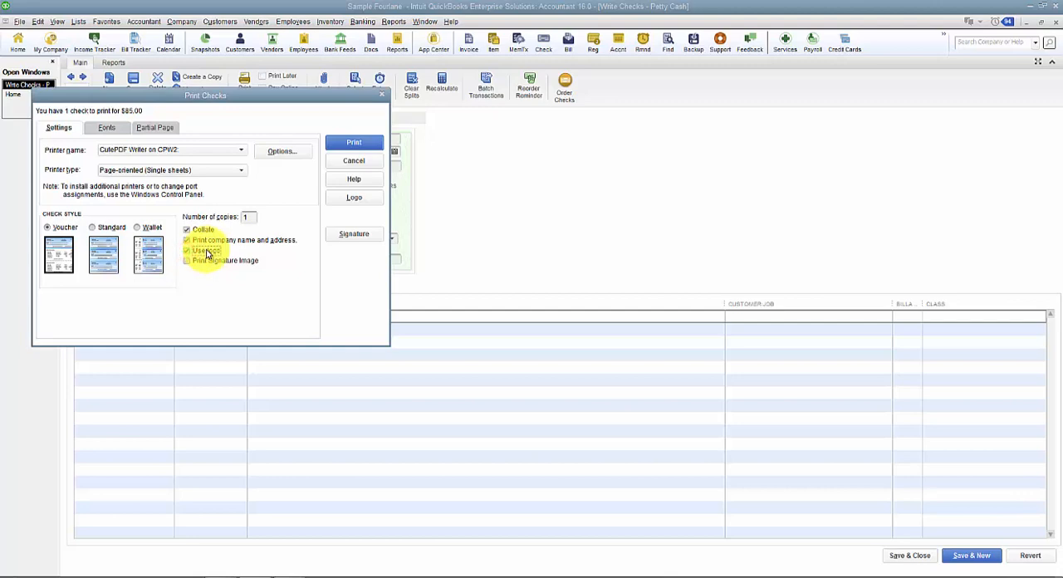
Choose the Fourlane logo image file as the check's printed logo.
{"action": "left_click", "coordinate": [354, 197]}
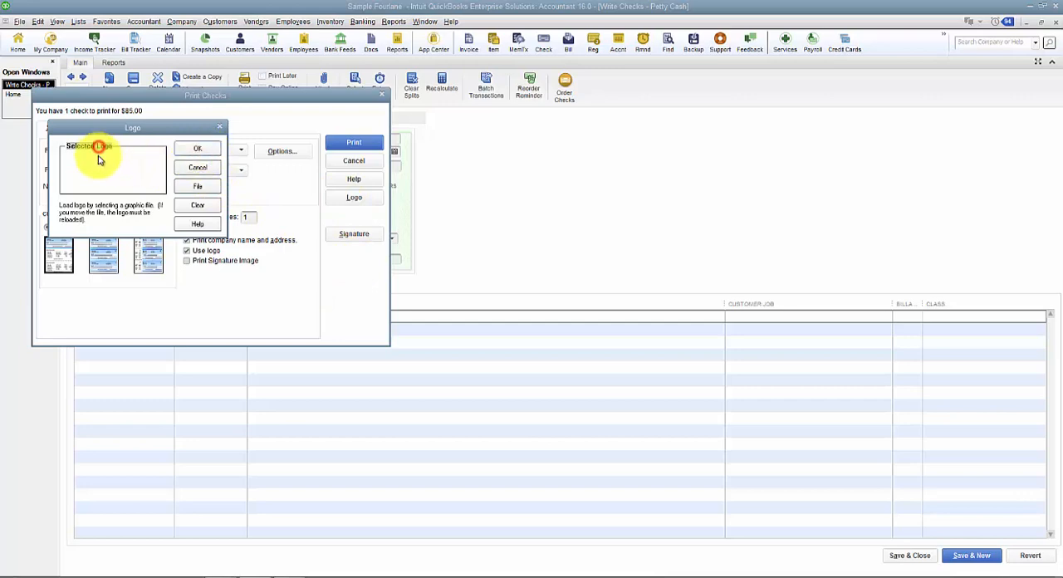
{"action": "left_click", "coordinate": [197, 186]}
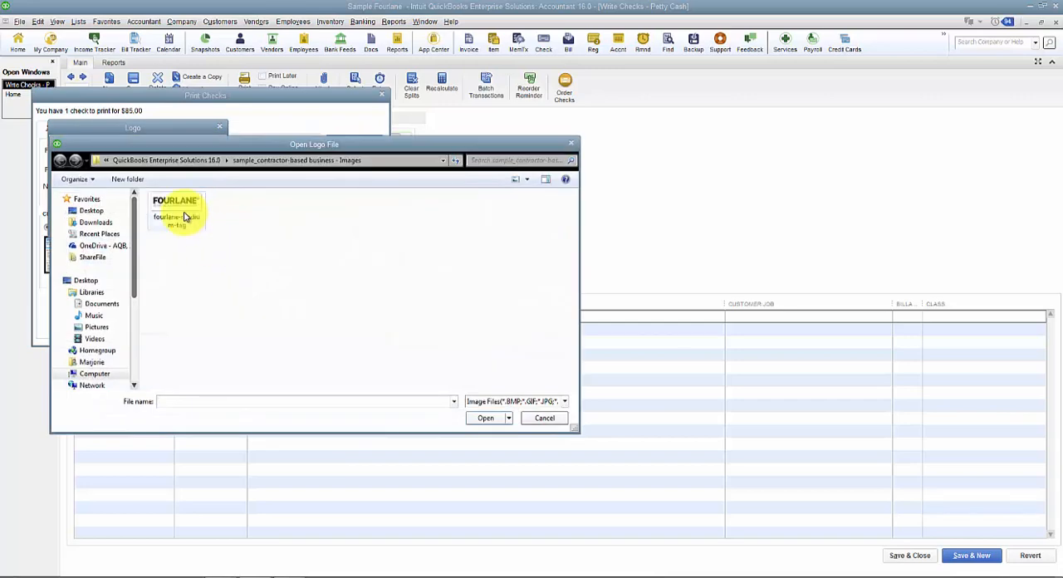
{"action": "left_click", "coordinate": [545, 419]}
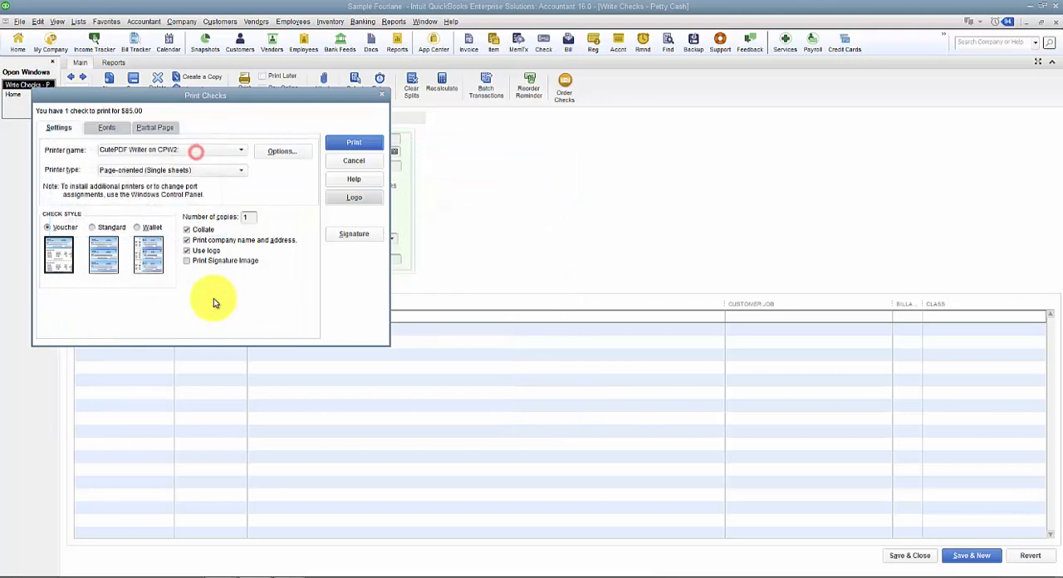